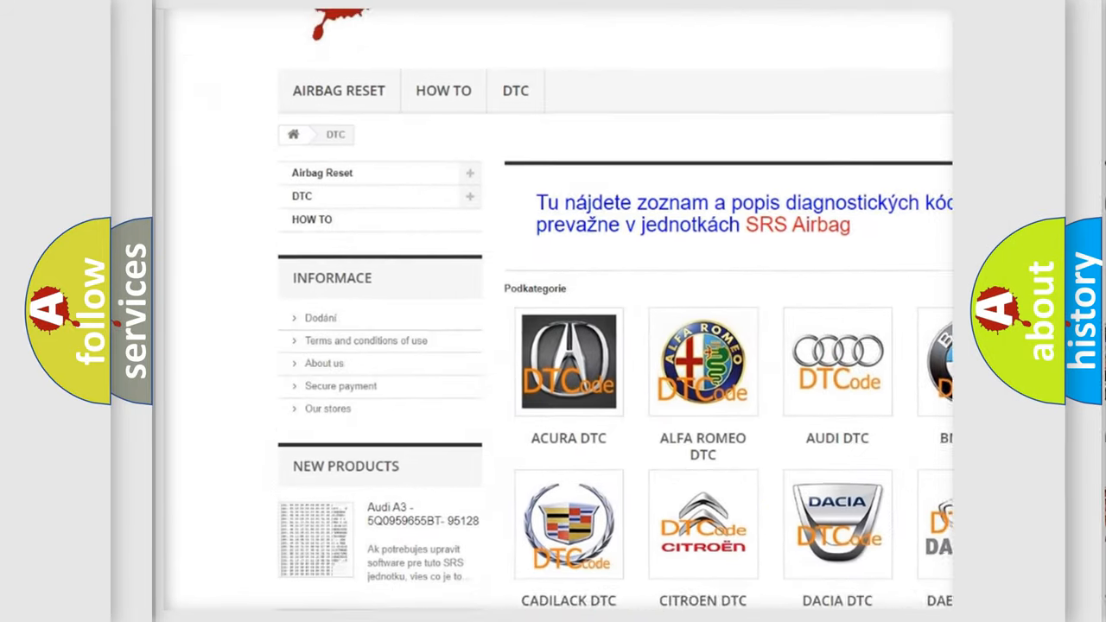
Scroll the DTC category page past the brand logos down to the B-series code list.
{"action": "scroll", "scroll_direction": "down", "scroll_amount": 3}
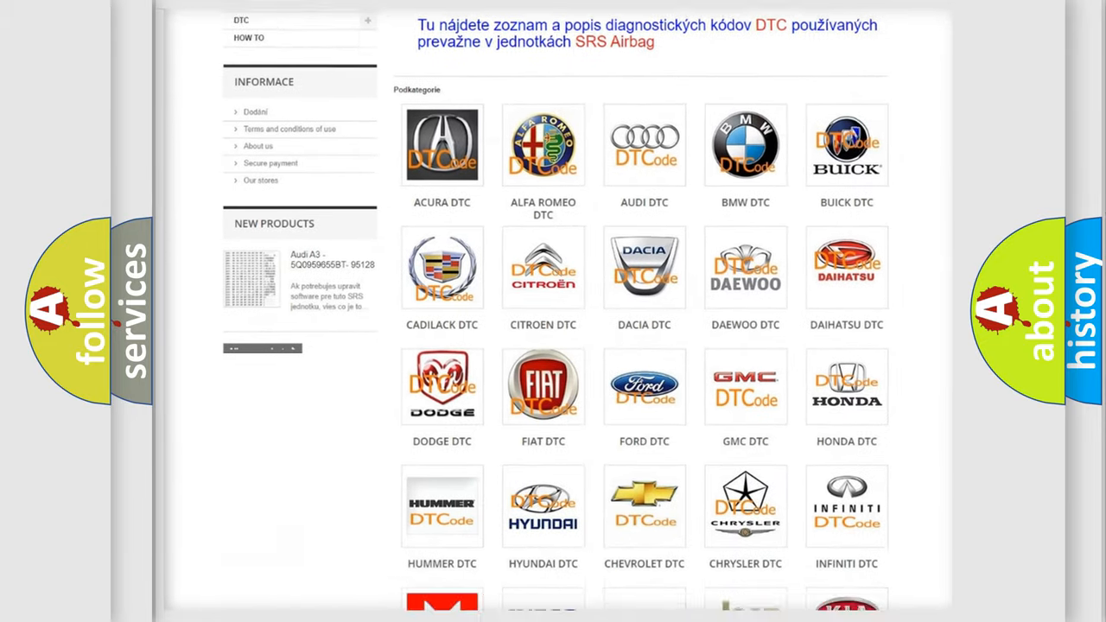
{"action": "scroll", "scroll_direction": "down", "scroll_amount": 3}
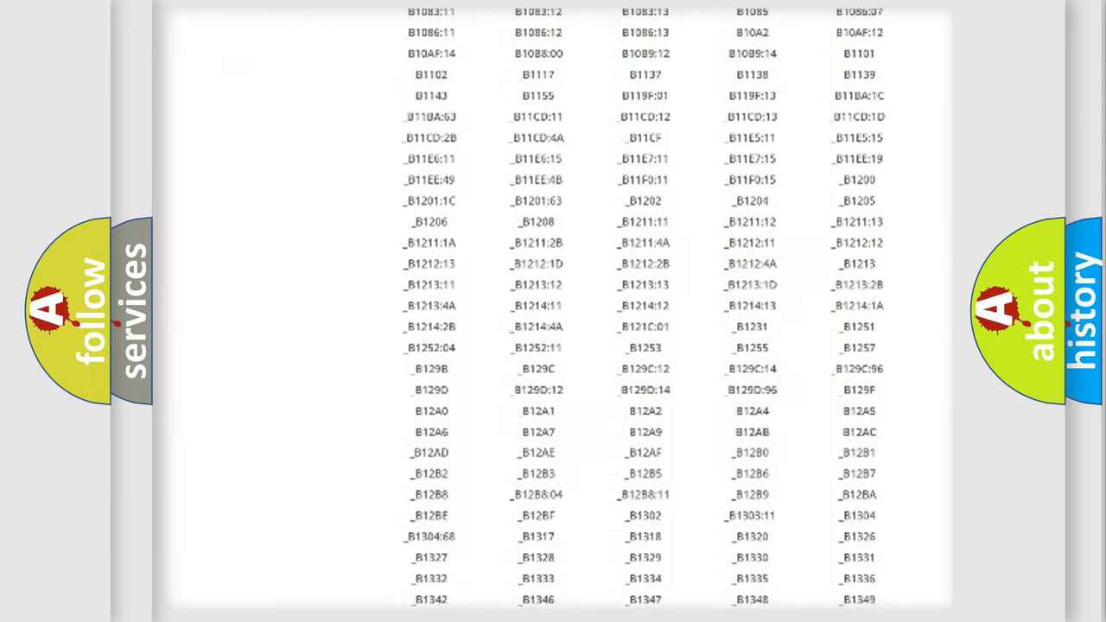
{"action": "scroll", "scroll_direction": "down", "scroll_amount": 3}
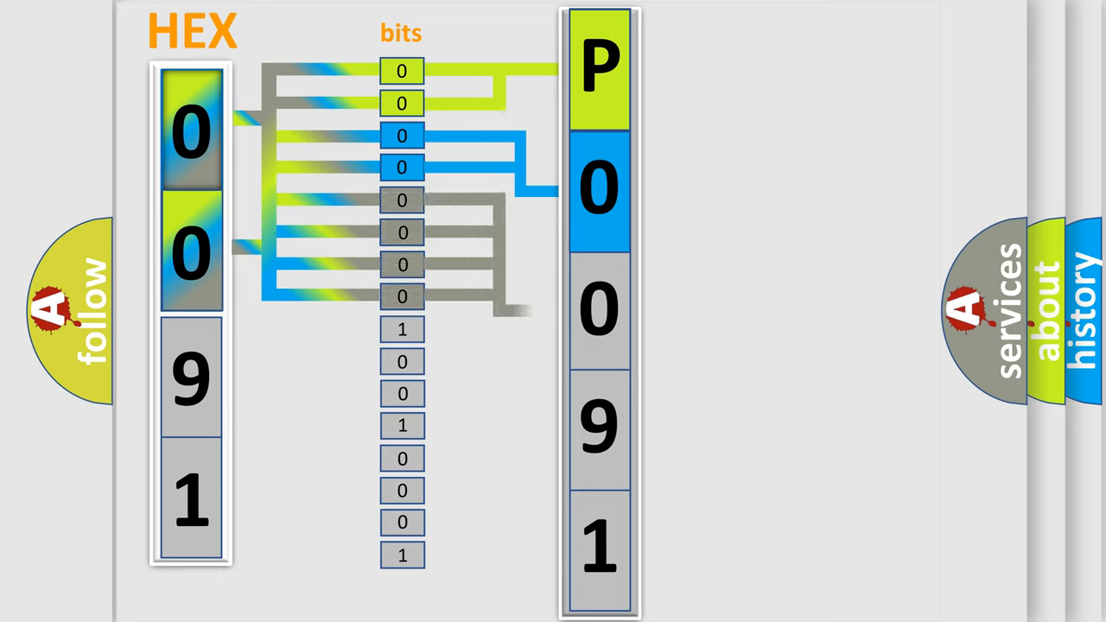
Play the hex-bits animation decoding 0091 into P0091 beside the 0000–1111 hex table.
{"action": "left_click", "coordinate": [599, 307]}
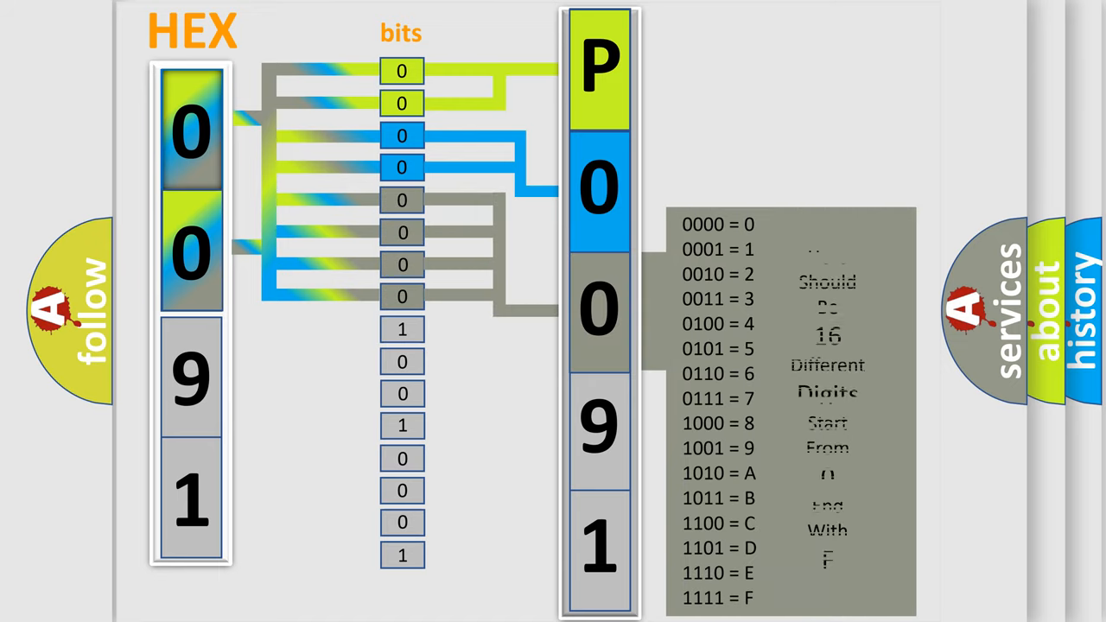